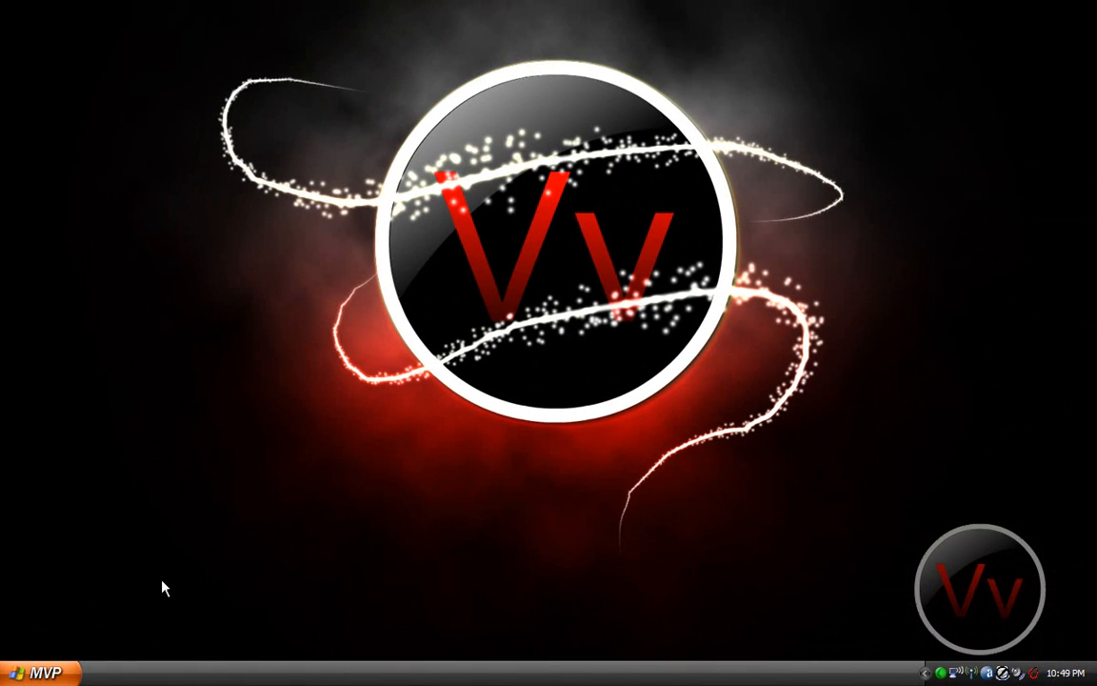
{"action": "mouse_move", "coordinate": [126, 615]}
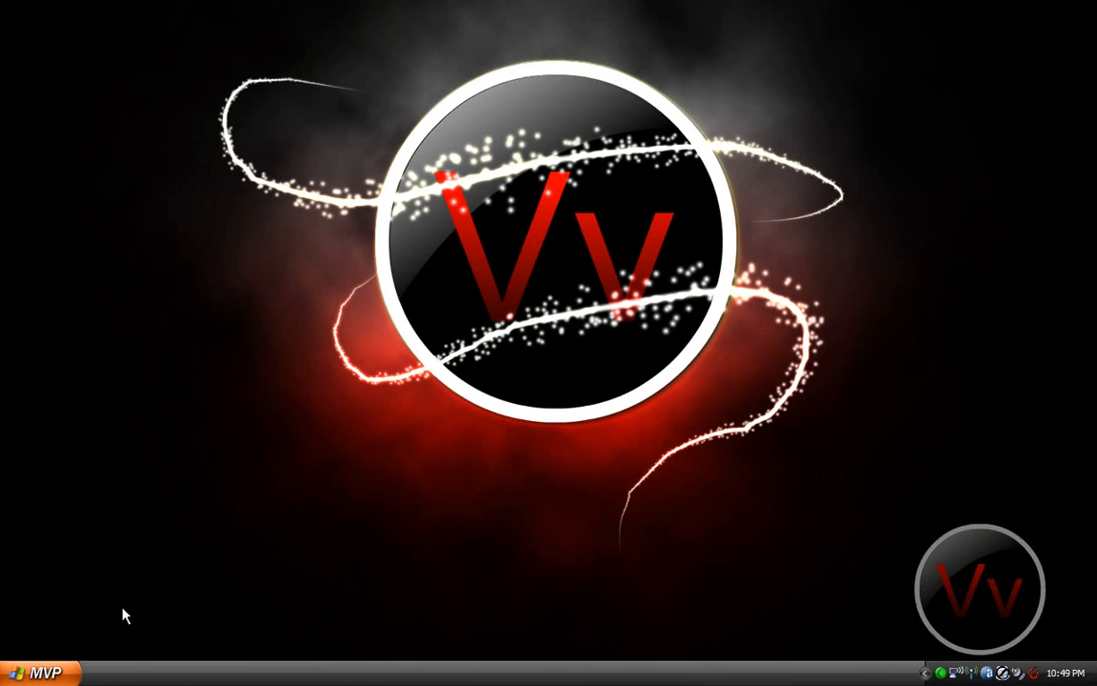
{"action": "mouse_move", "coordinate": [416, 311]}
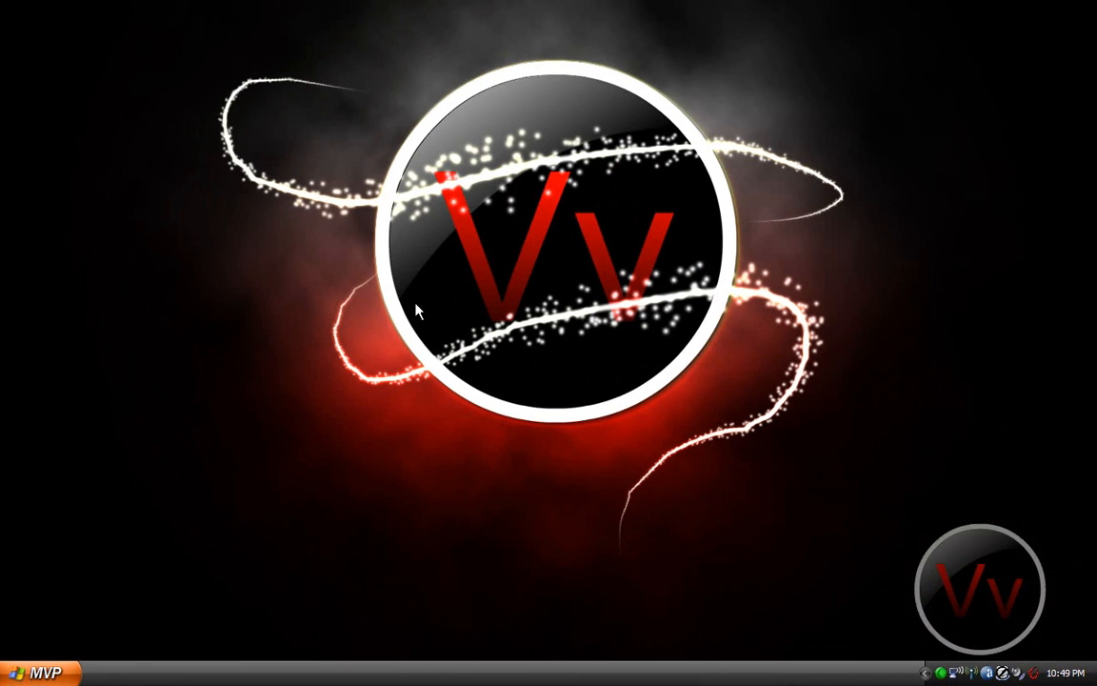
{"action": "mouse_move", "coordinate": [736, 445]}
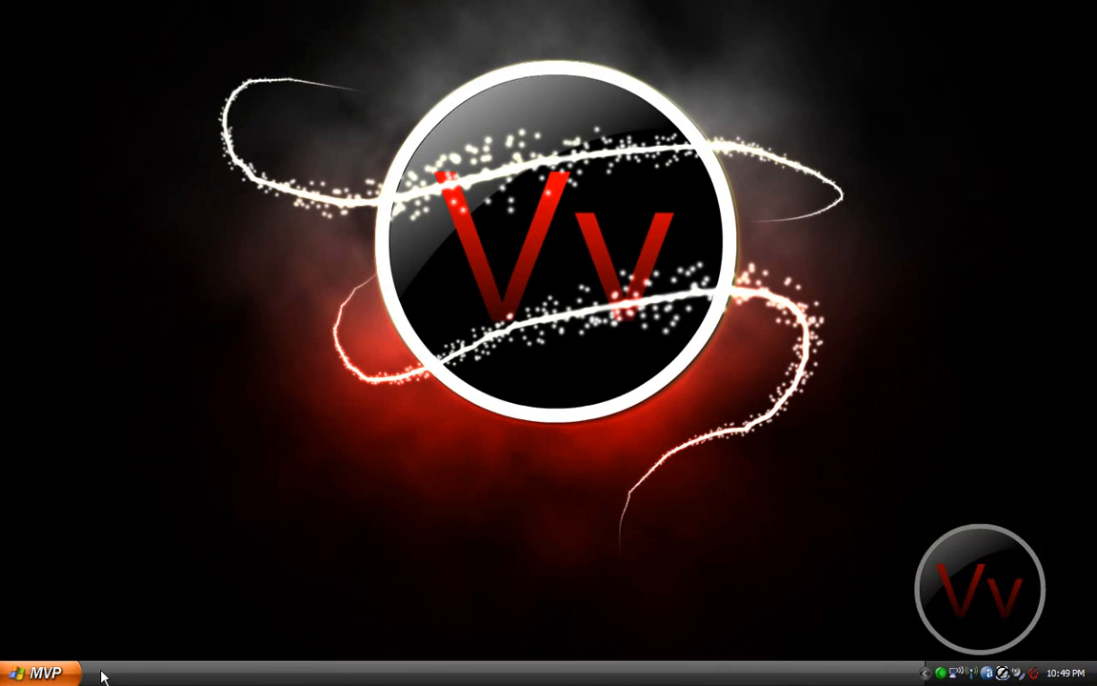
{"action": "mouse_move", "coordinate": [839, 402]}
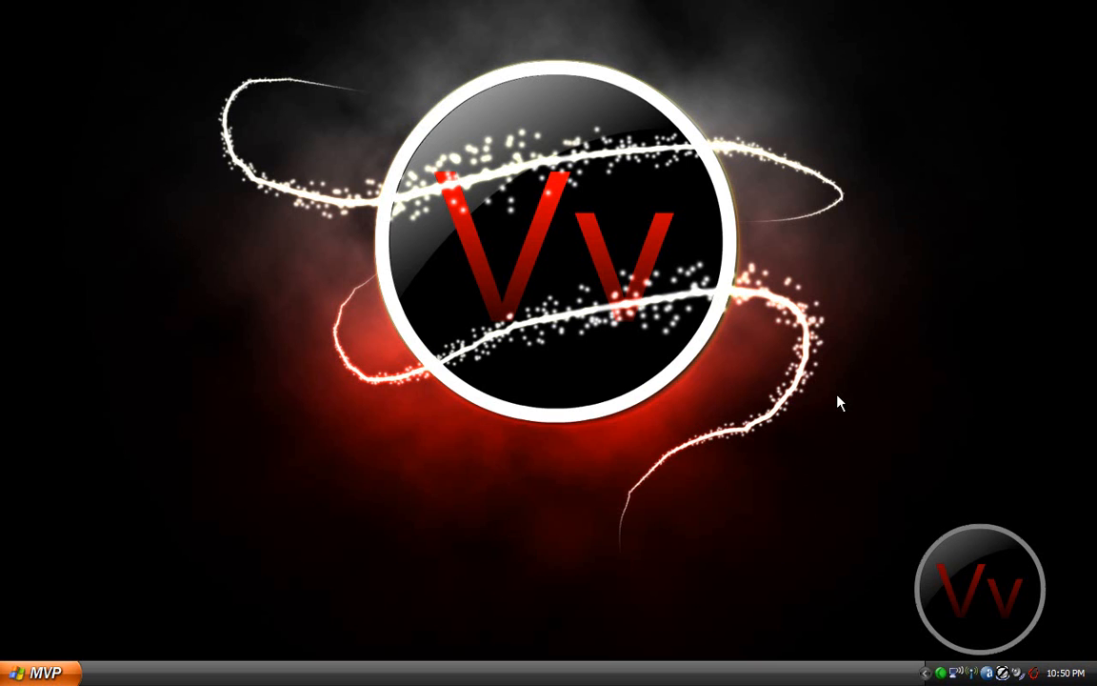
Bring up Windows Task Manager with Ctrl+Alt+Delete and view the running applications.
{"action": "key", "text": "ctrl+alt+delete"}
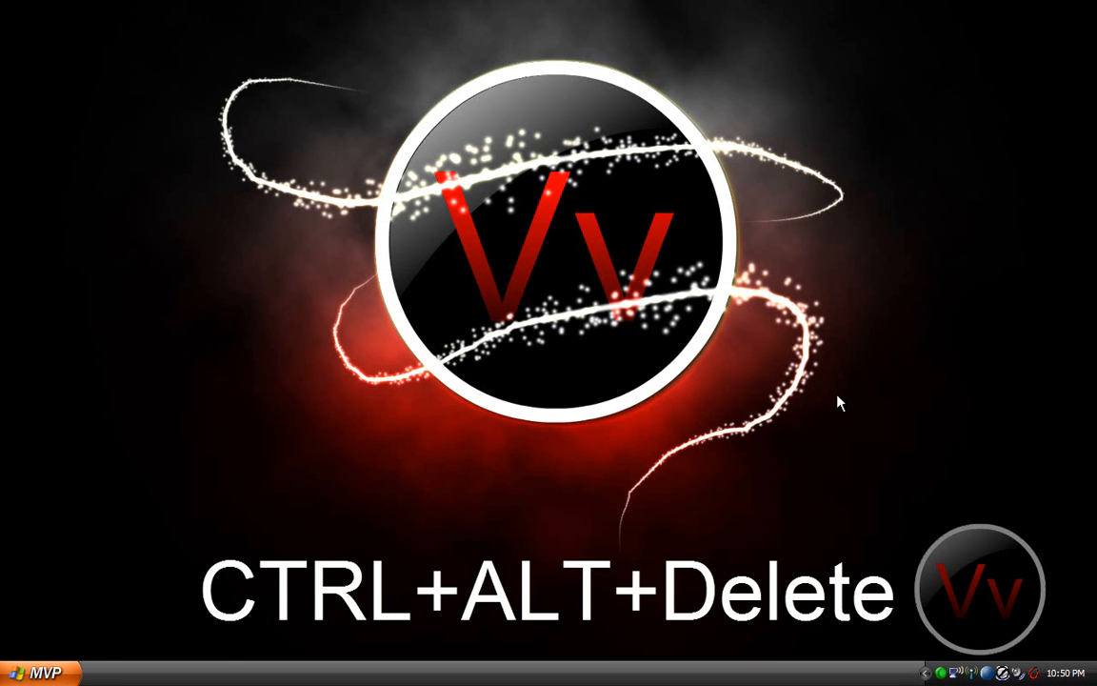
{"action": "key", "text": "ctrl+alt+delete"}
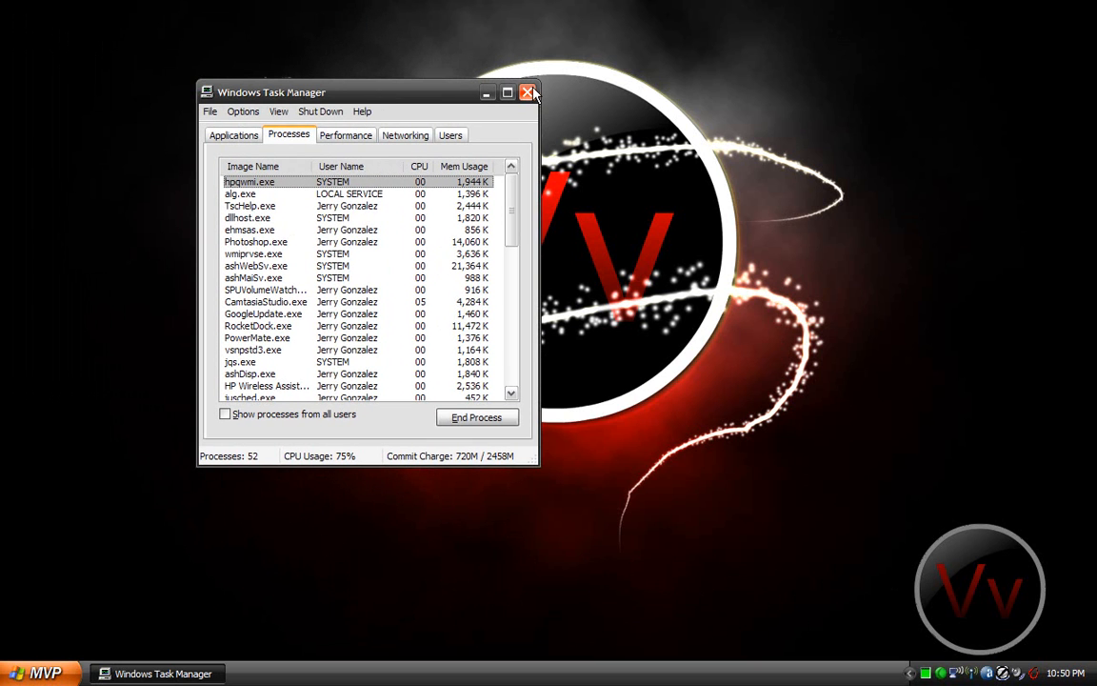
{"action": "left_click", "coordinate": [530, 92]}
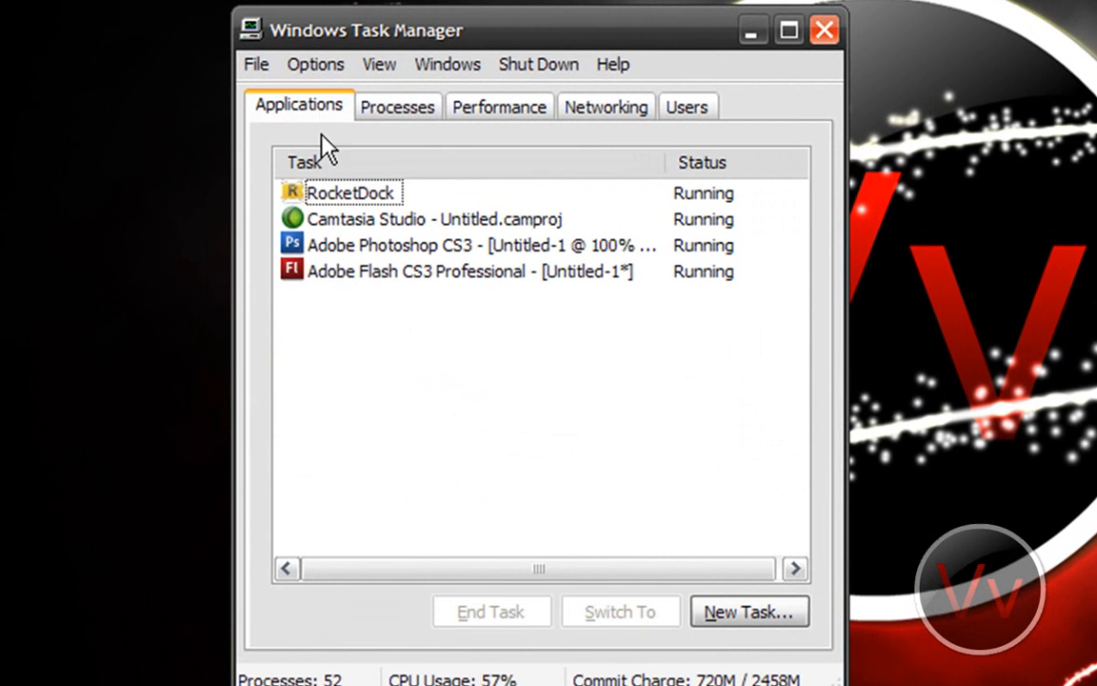
Sort processes by Image Name, look for ExplorerHack.exe, then return to Applications.
{"action": "left_click", "coordinate": [397, 106]}
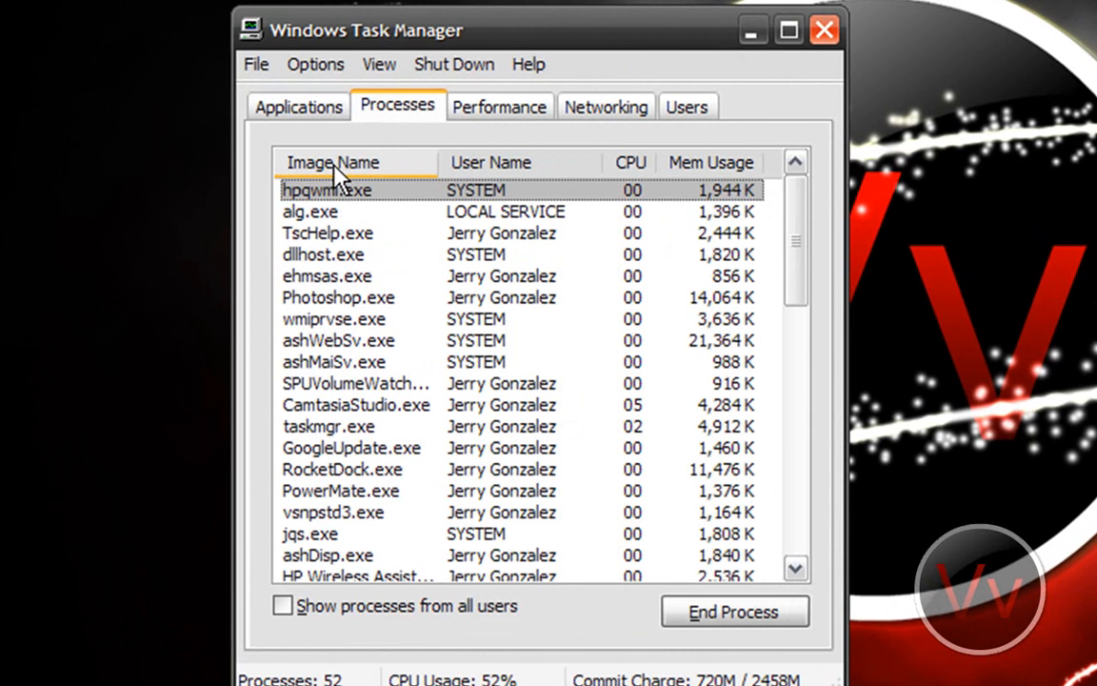
{"action": "left_click", "coordinate": [333, 162]}
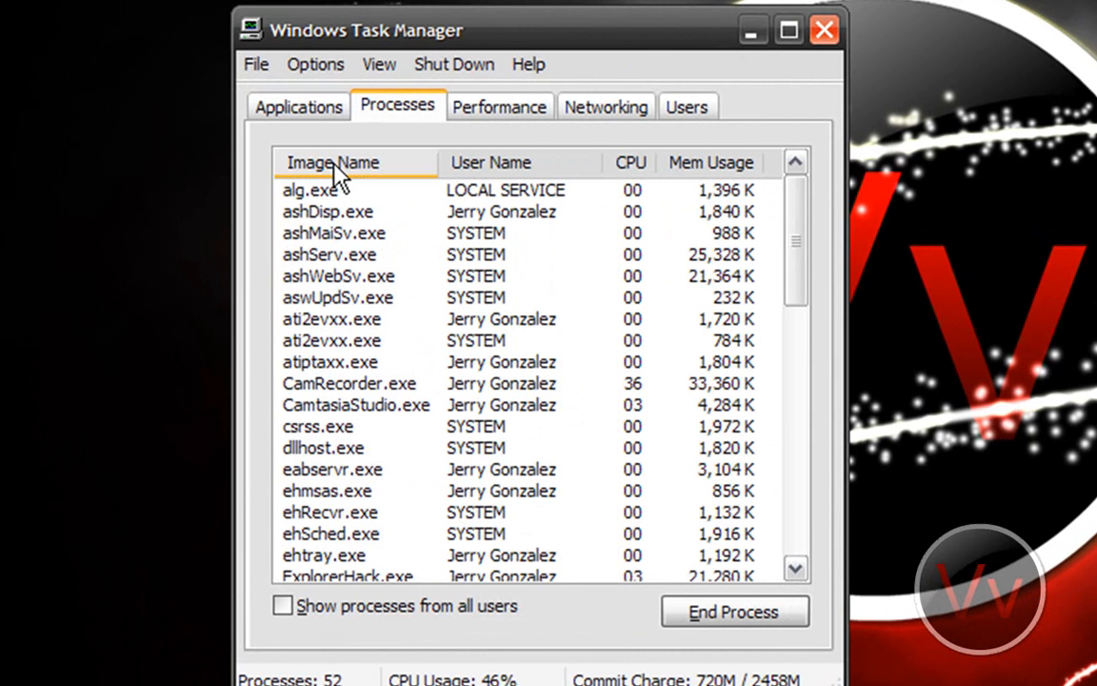
{"action": "scroll", "scroll_direction": "down", "scroll_amount": 3}
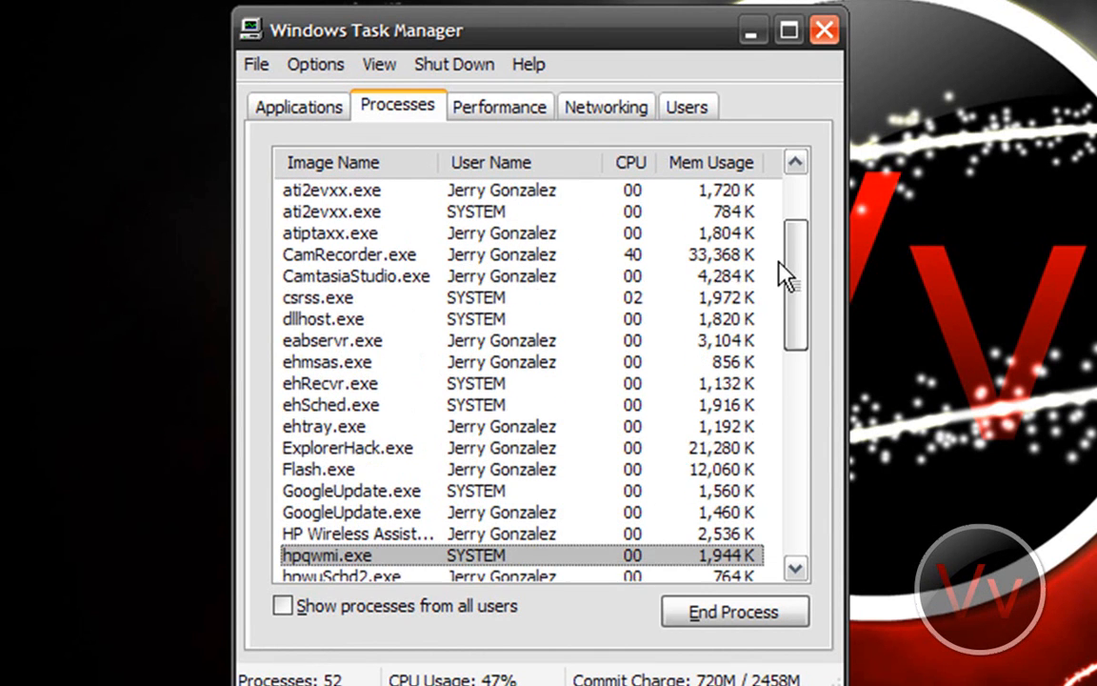
{"action": "left_click", "coordinate": [348, 448]}
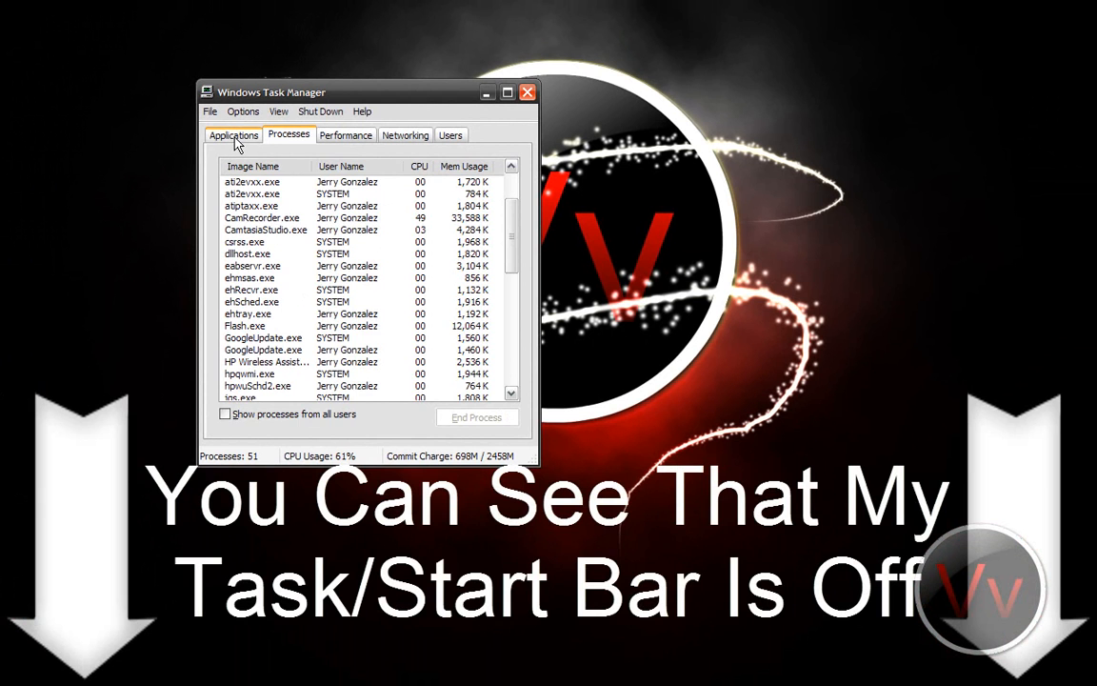
{"action": "left_click", "coordinate": [233, 134]}
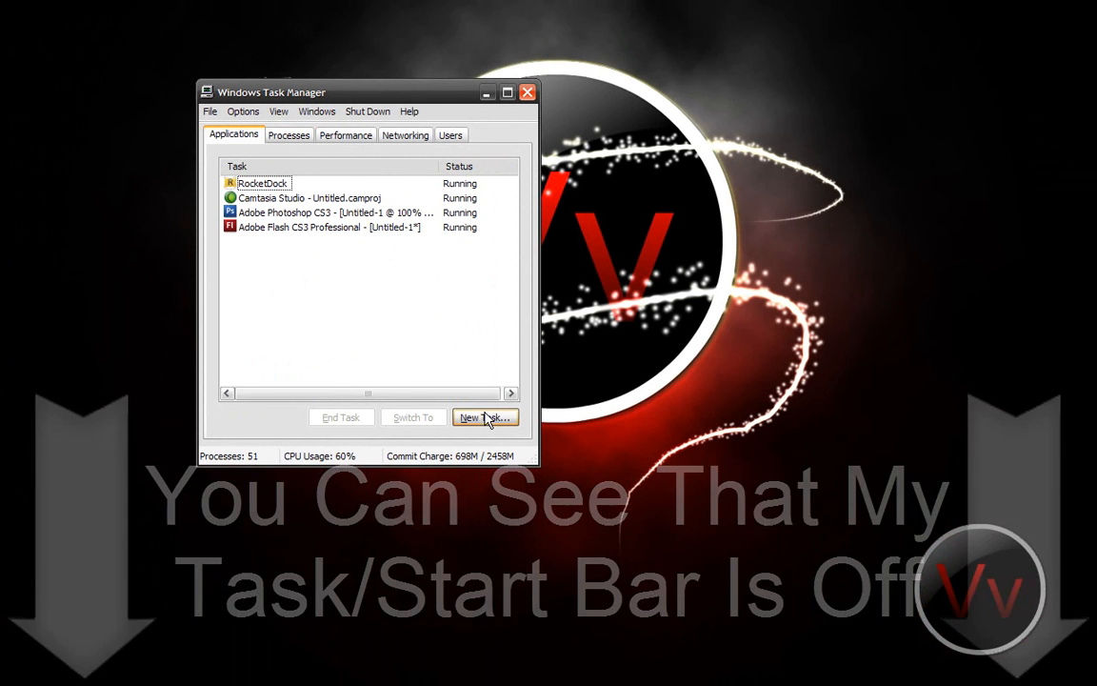
Create a new task and browse to C:\WINDOWS\ExplorerHack.exe as the program.
{"action": "left_click", "coordinate": [485, 417]}
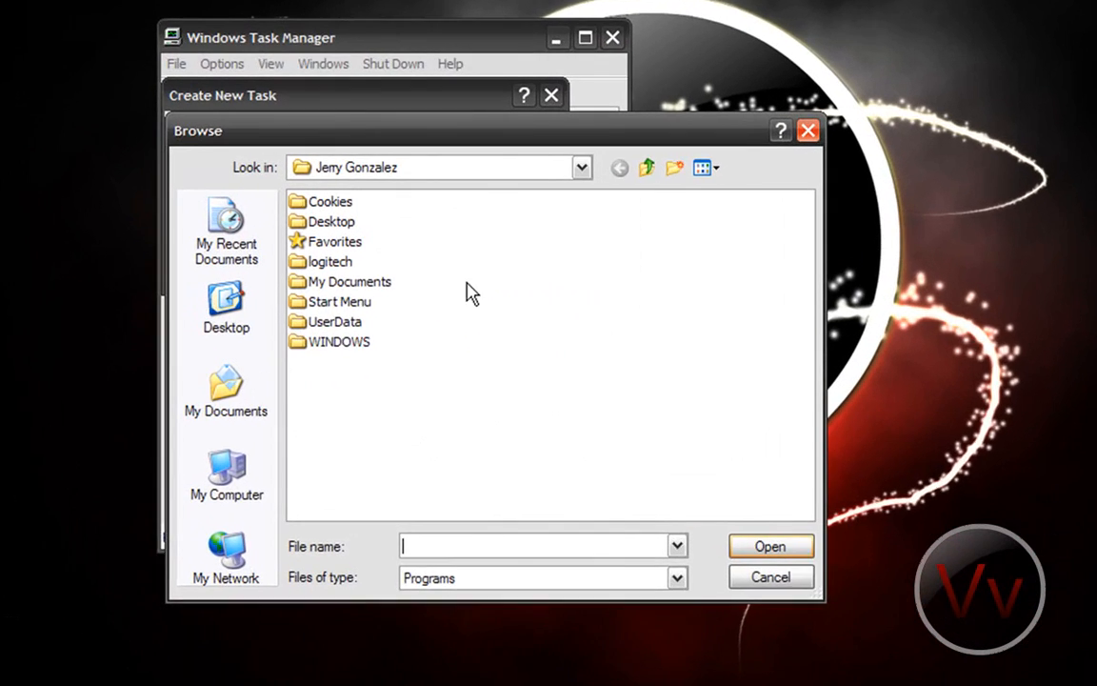
{"action": "left_click", "coordinate": [226, 391]}
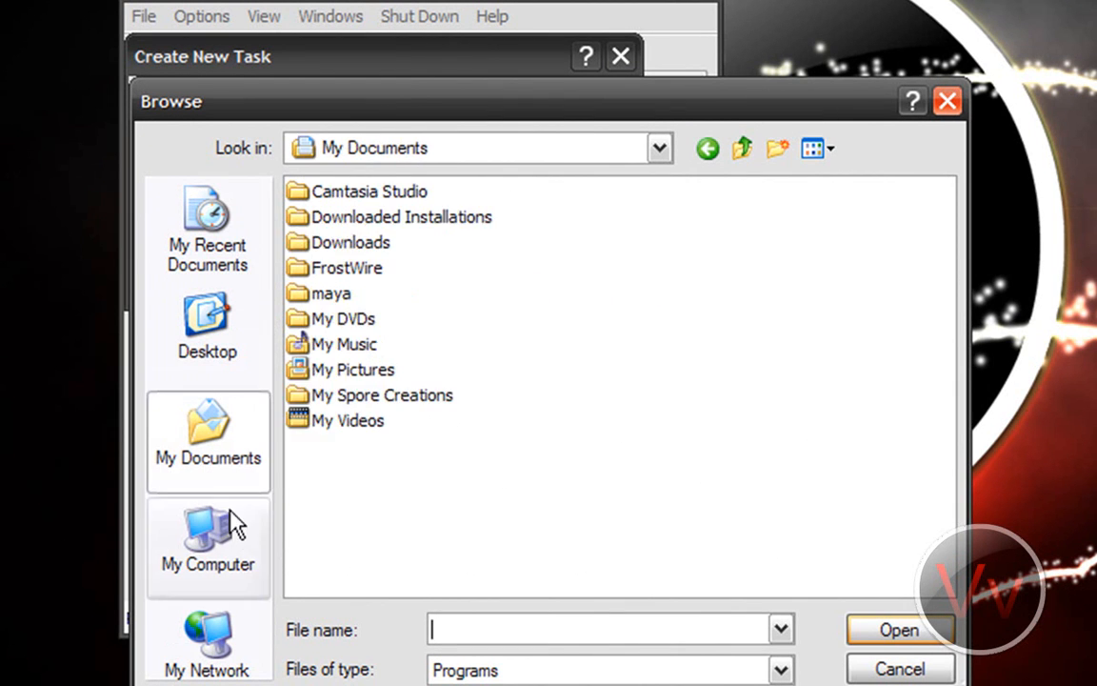
{"action": "left_click", "coordinate": [207, 547]}
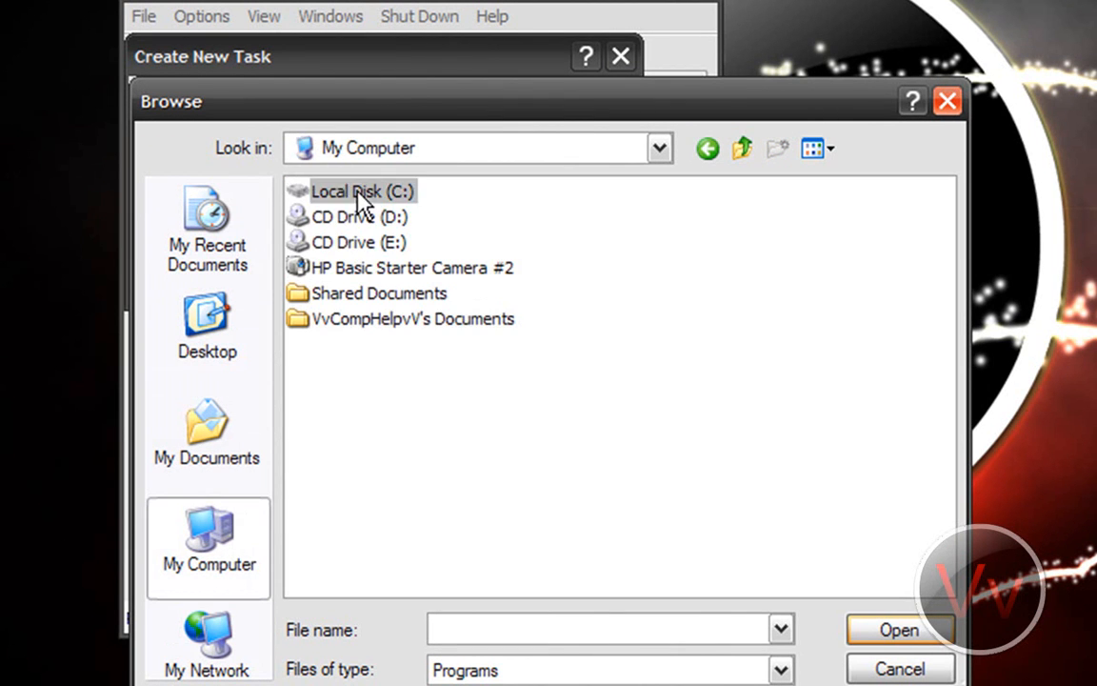
{"action": "double_click", "coordinate": [346, 192]}
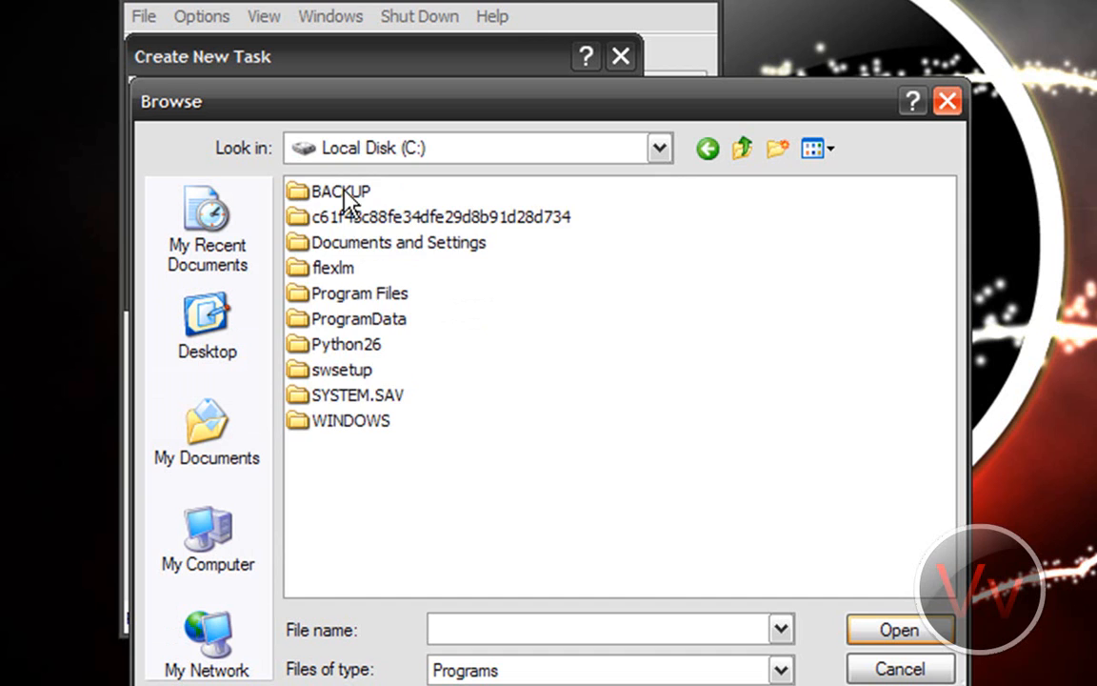
{"action": "double_click", "coordinate": [339, 190]}
{"action": "type", "text": "explorer"}
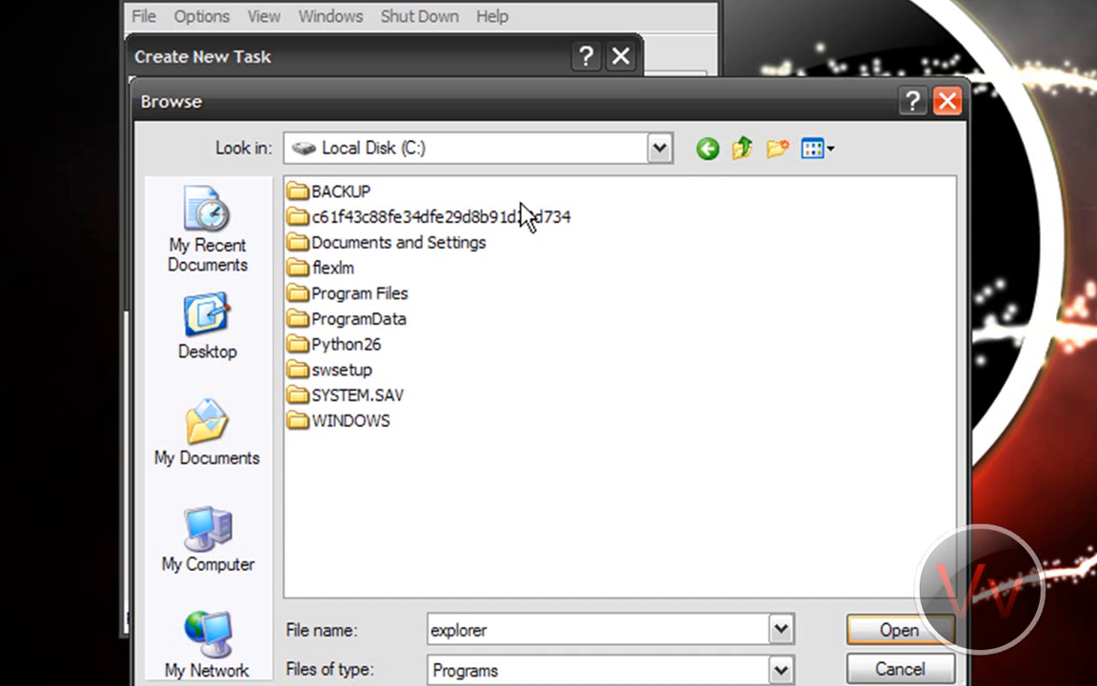
{"action": "double_click", "coordinate": [351, 420]}
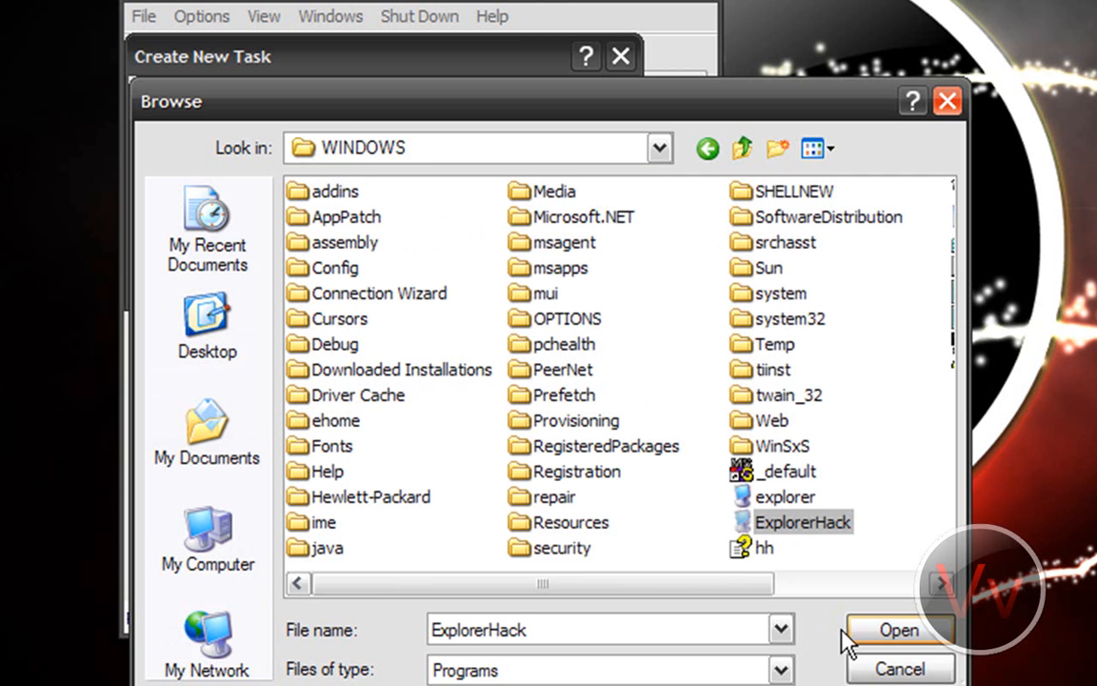
{"action": "left_click", "coordinate": [898, 630]}
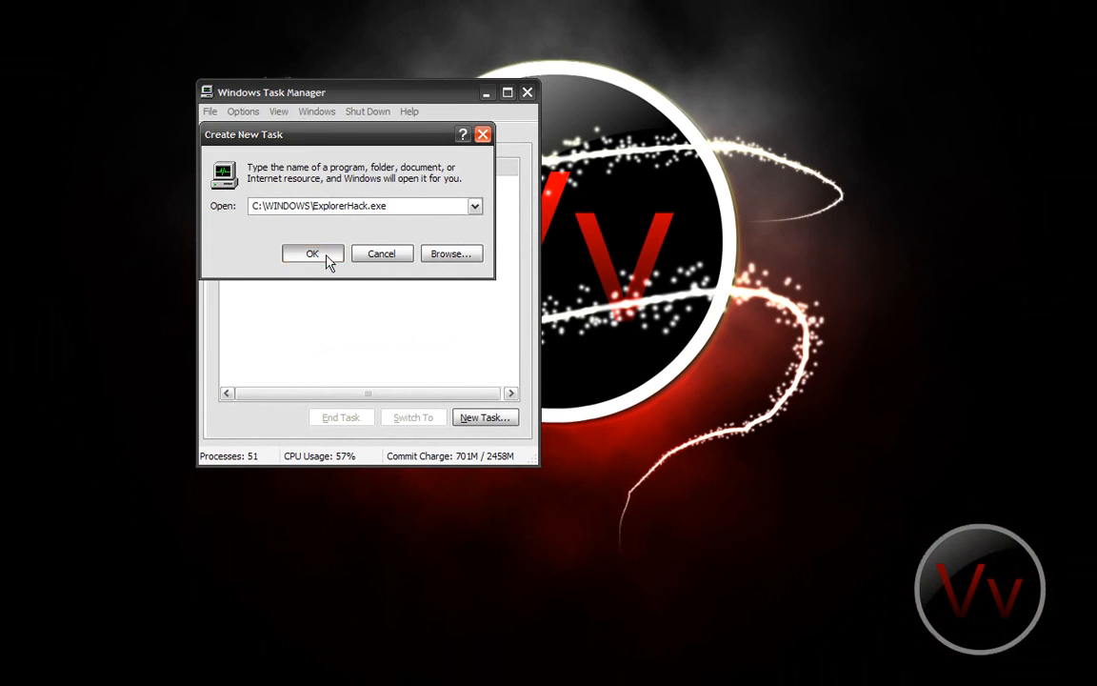
Confirm Create New Task to run ExplorerHack.exe and bring back the taskbar.
{"action": "left_click", "coordinate": [312, 253]}
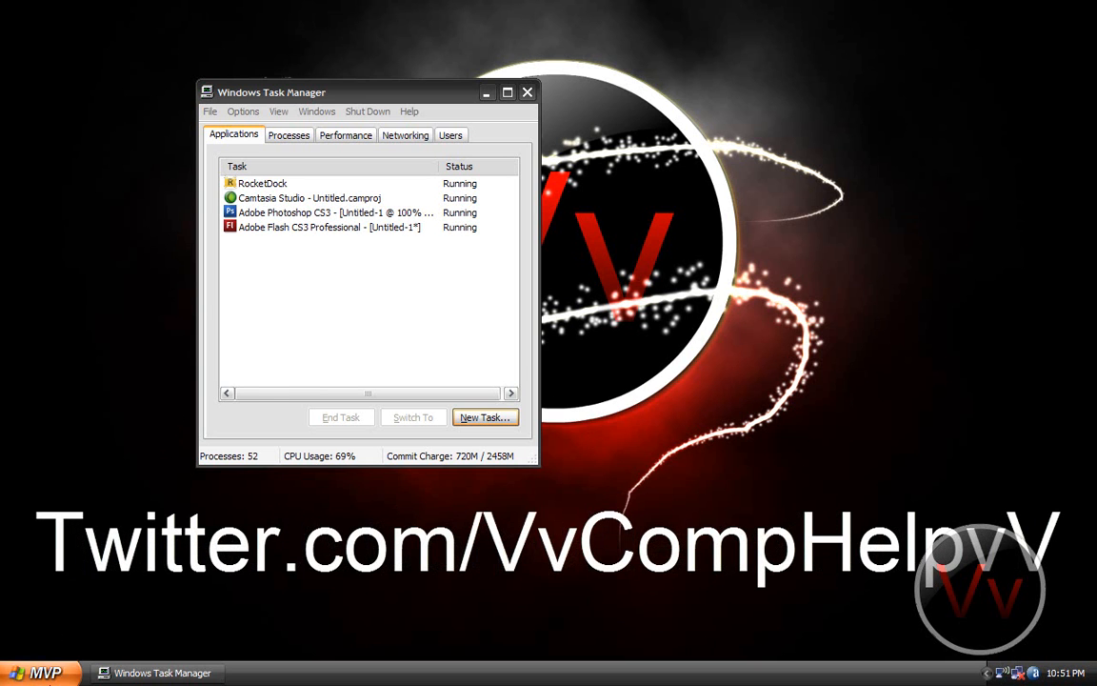
Open the Start menu and go to Accessories > System Tools.
{"action": "left_click", "coordinate": [19, 672]}
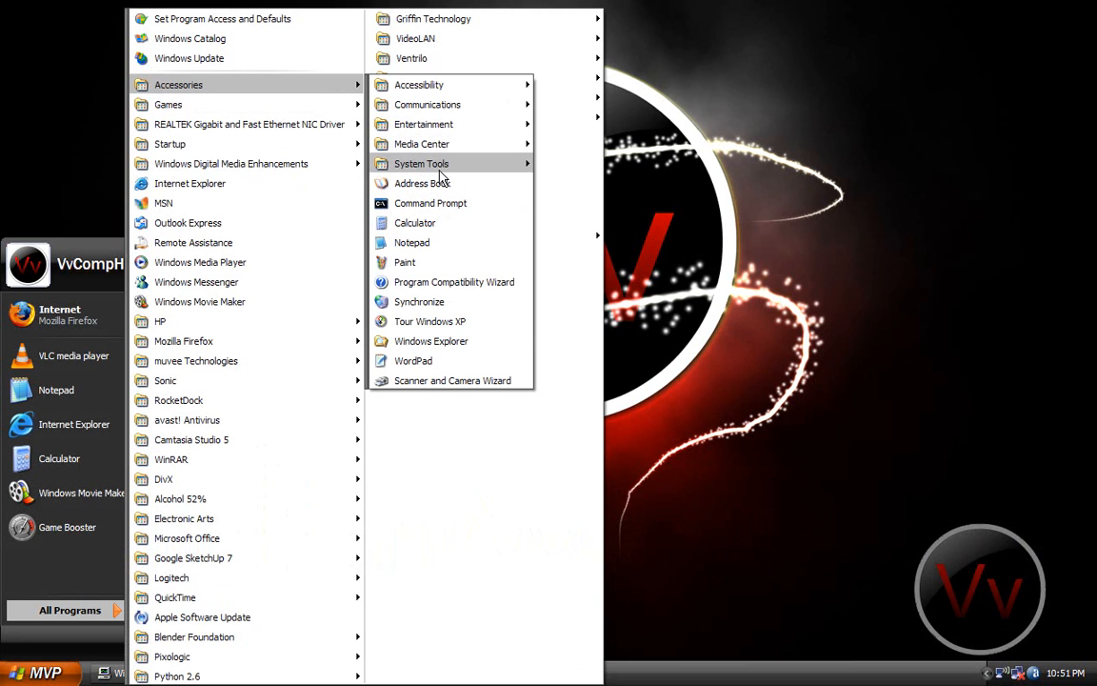
{"action": "mouse_move", "coordinate": [421, 163]}
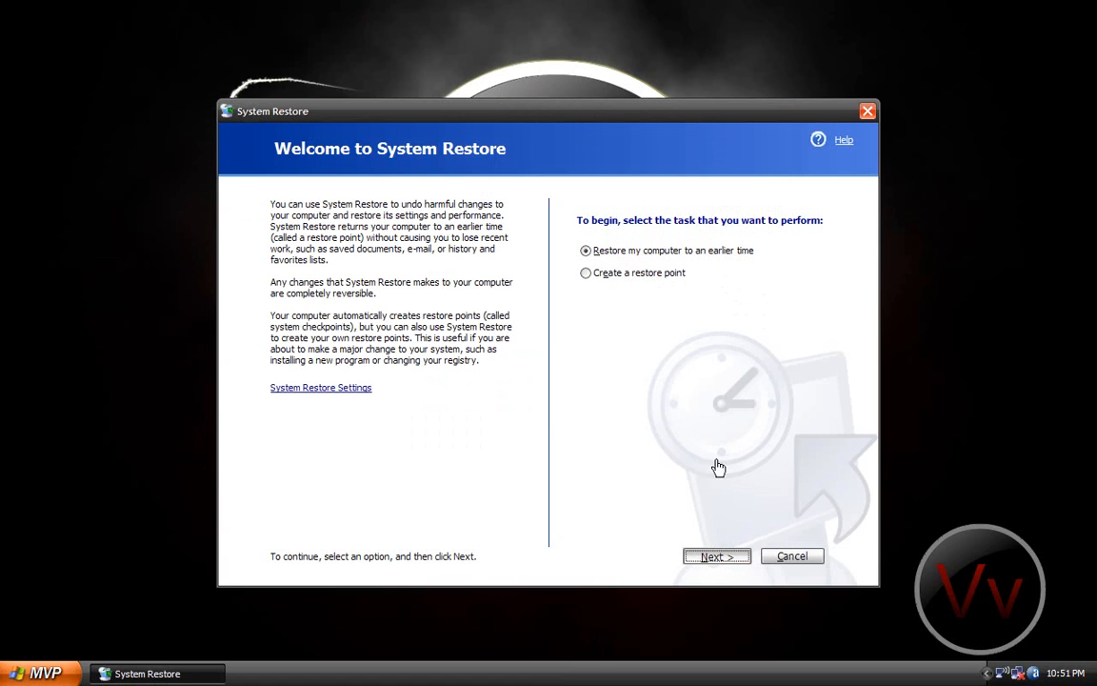
Advance System Restore to the June 2009 restore-point calendar, then close it.
{"action": "left_click", "coordinate": [716, 555]}
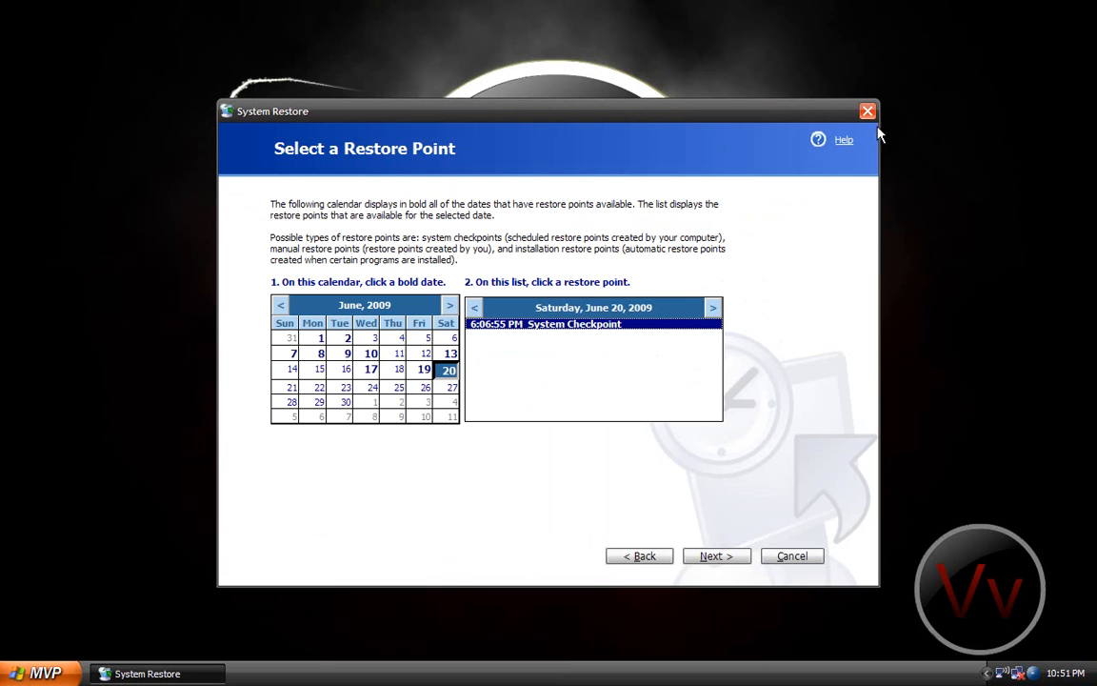
{"action": "left_click", "coordinate": [867, 112]}
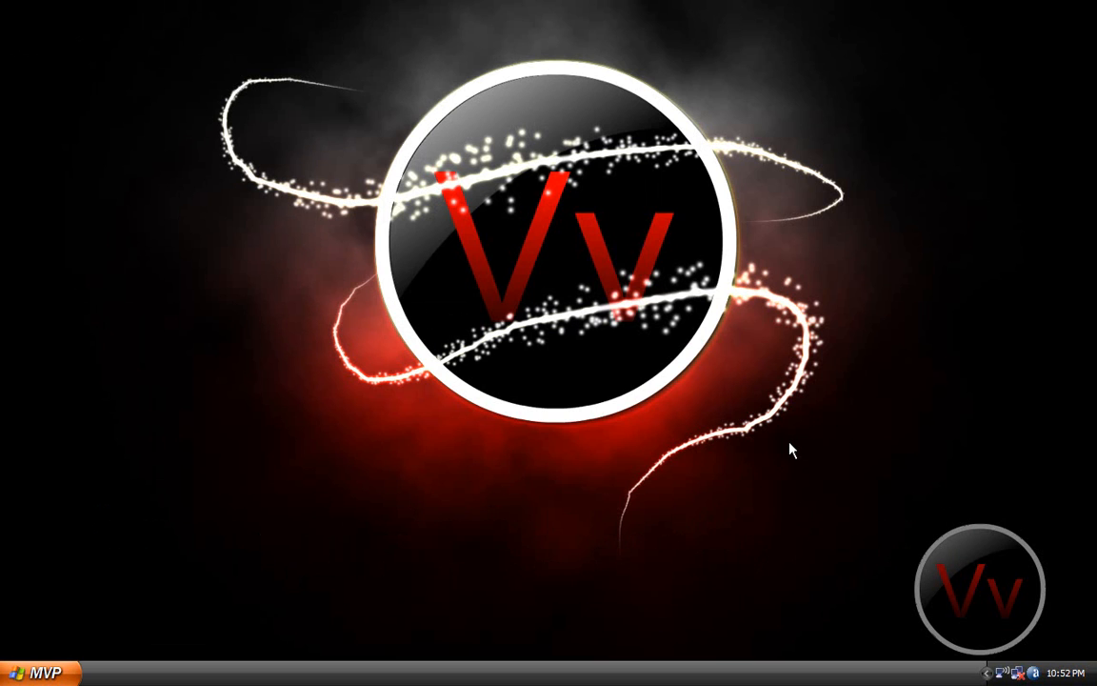
{"action": "mouse_move", "coordinate": [76, 636]}
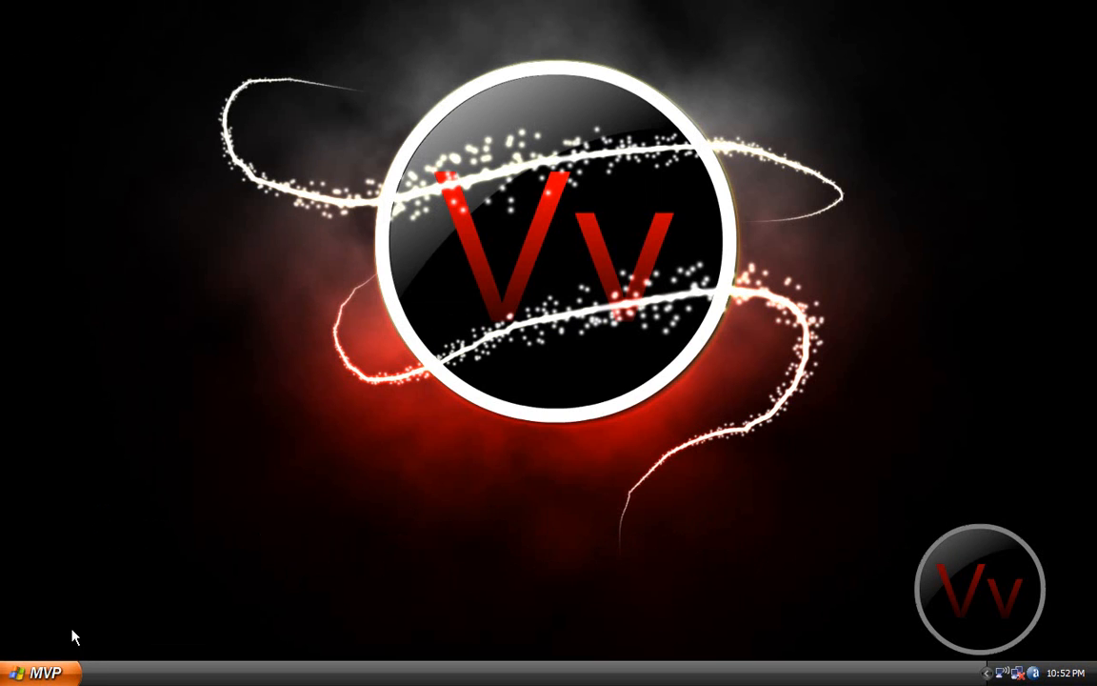
{"action": "mouse_move", "coordinate": [43, 629]}
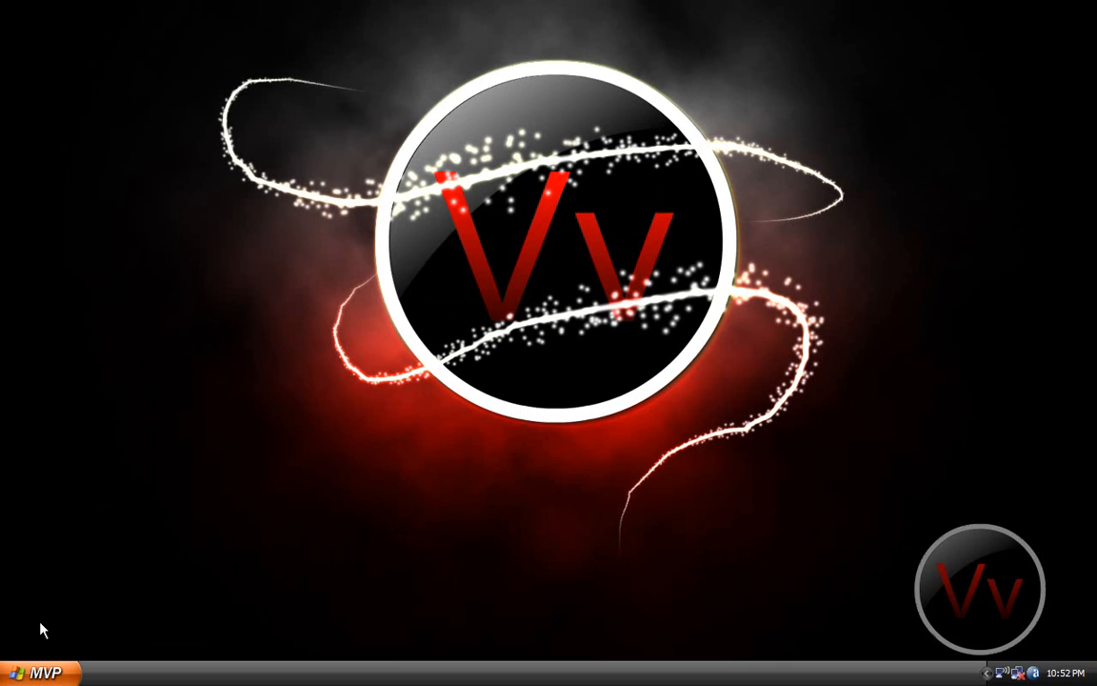